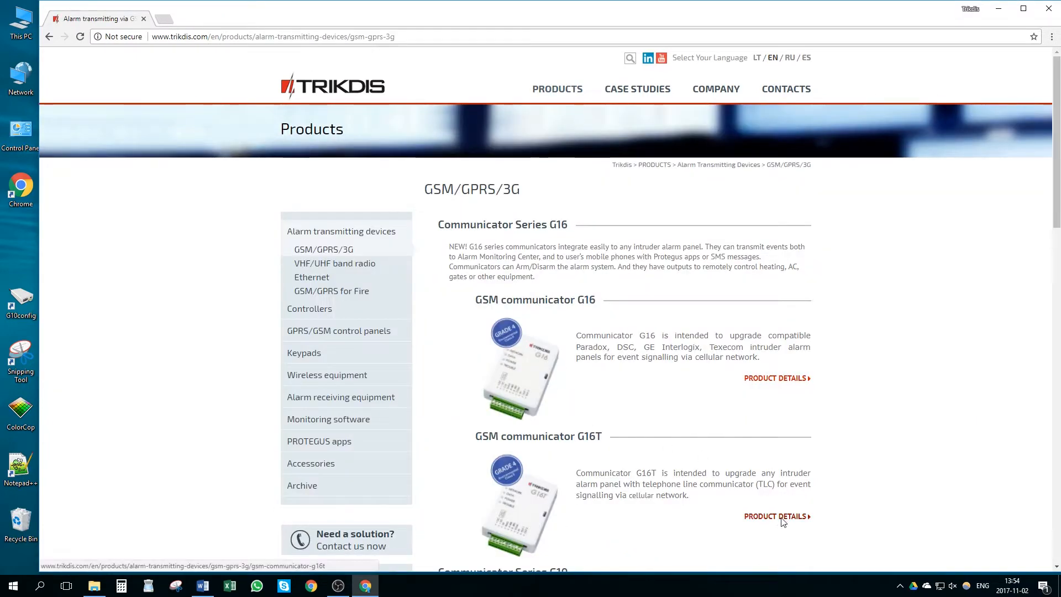
Step: From the G16T product page, open the user manual and run the TrikdisConfig installer
left_click(774, 516)
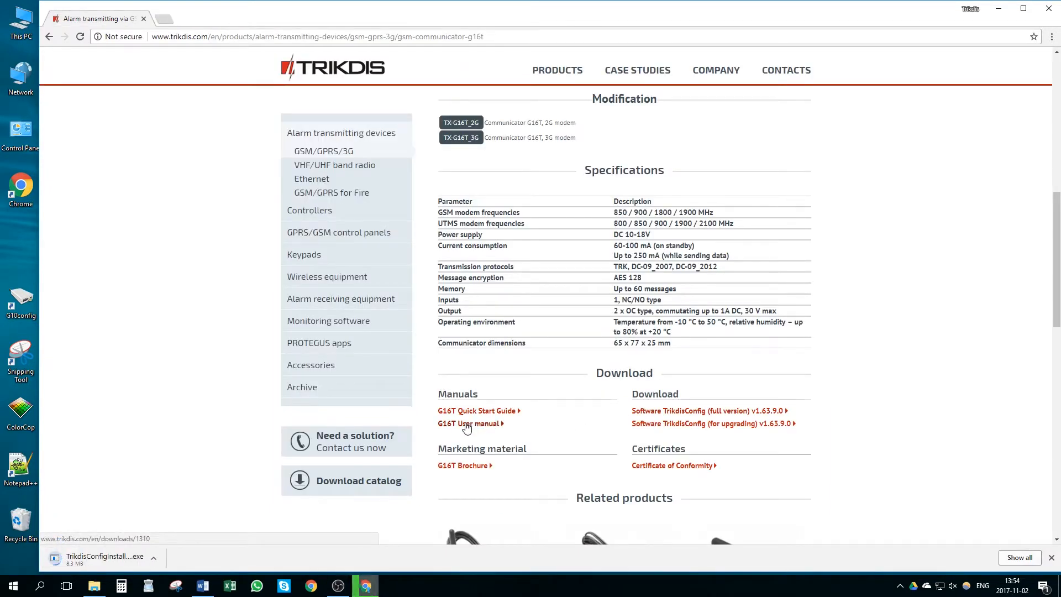
left_click(470, 422)
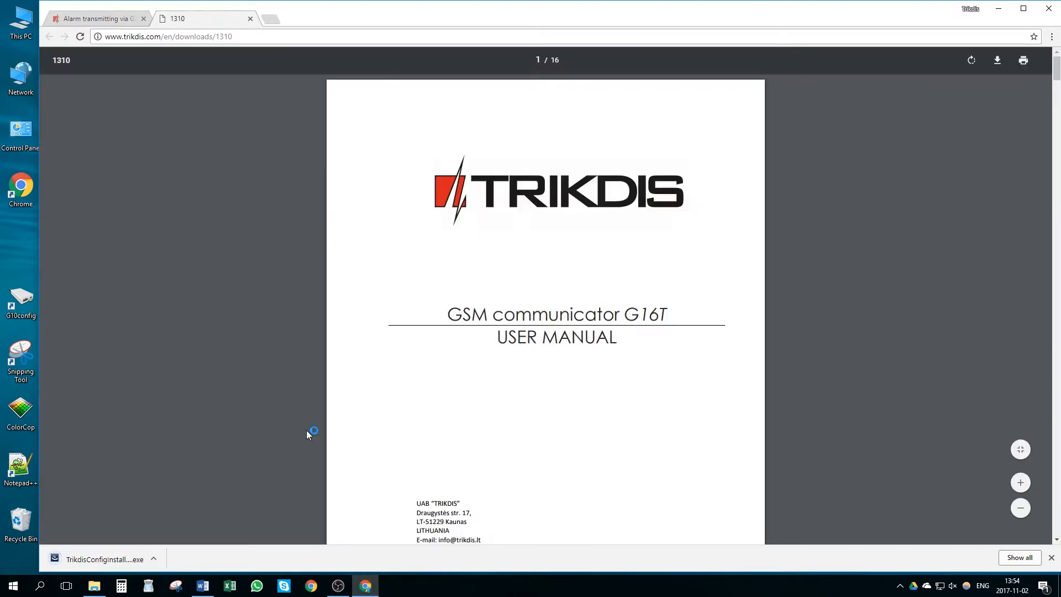
left_click(104, 558)
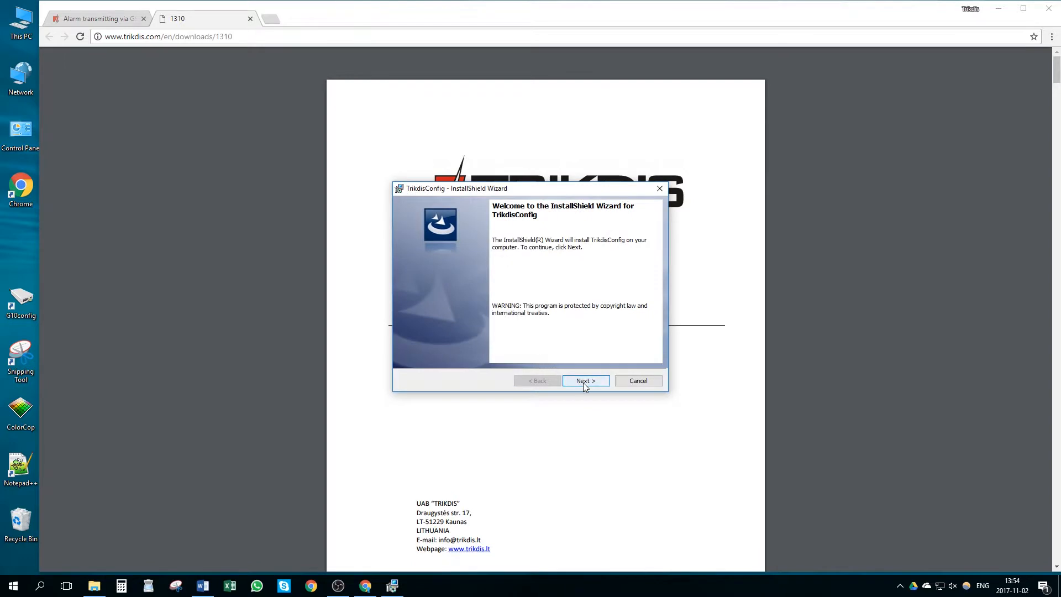
Step: Step through the TrikdisConfig InstallShield Wizard to complete installation
left_click(584, 380)
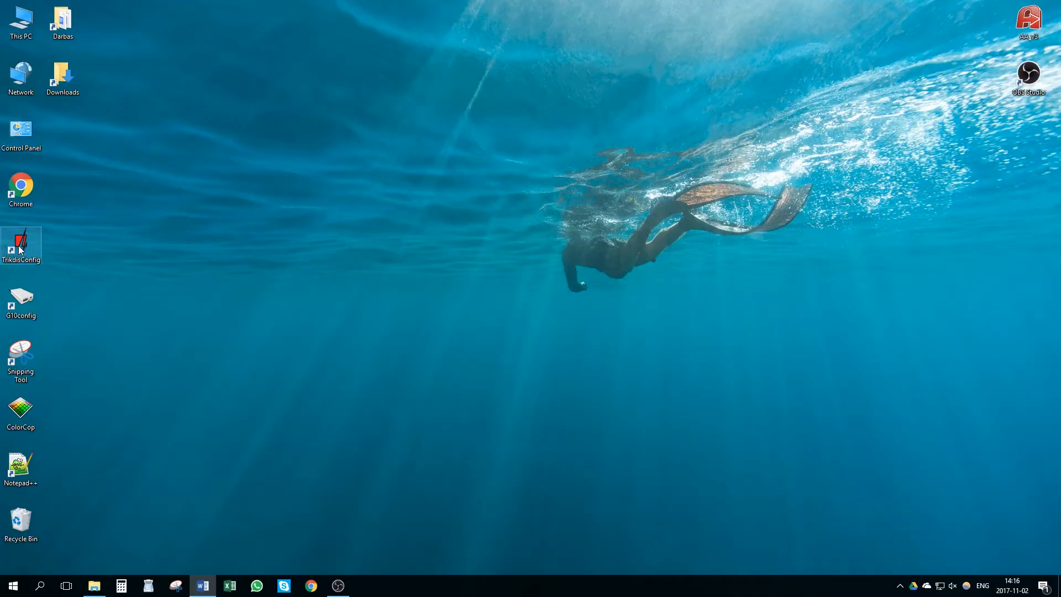
Step: Launch TrikdisConfig, read the G16T settings, and enable the Protegus Cloud connection
double_click(21, 245)
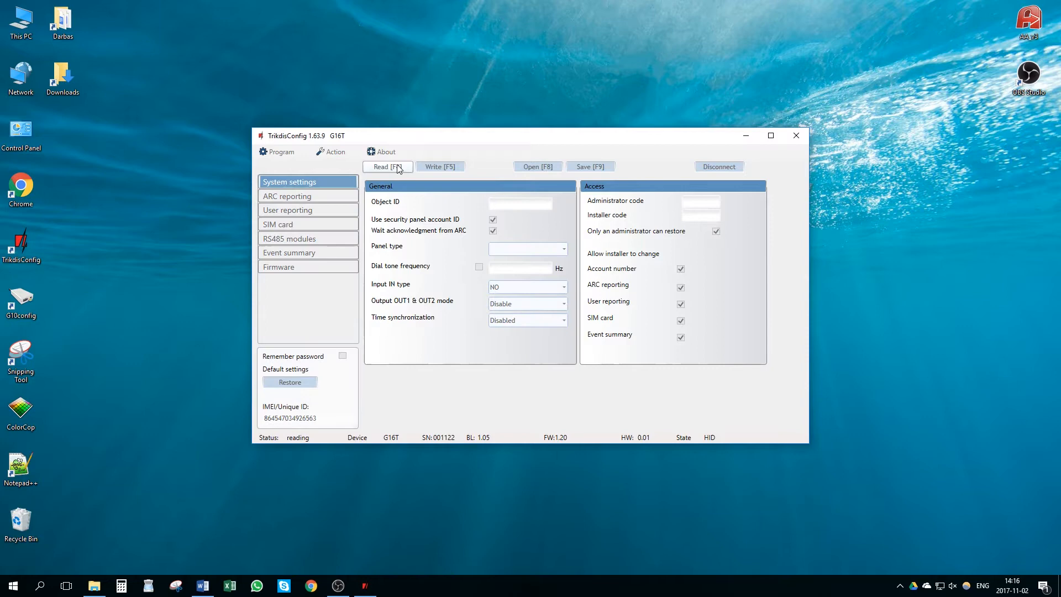
left_click(386, 166)
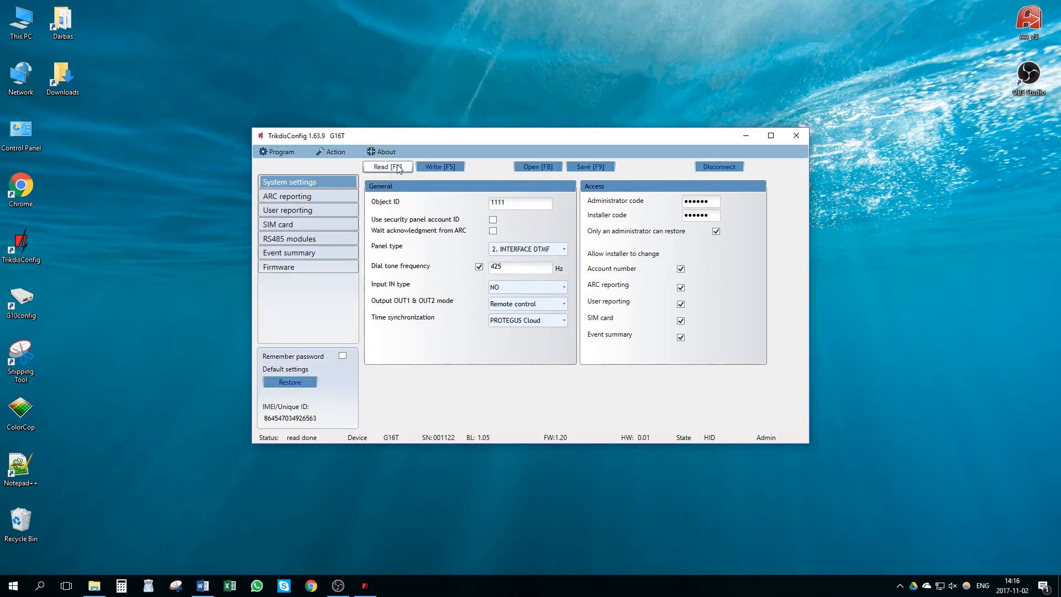
left_click(287, 209)
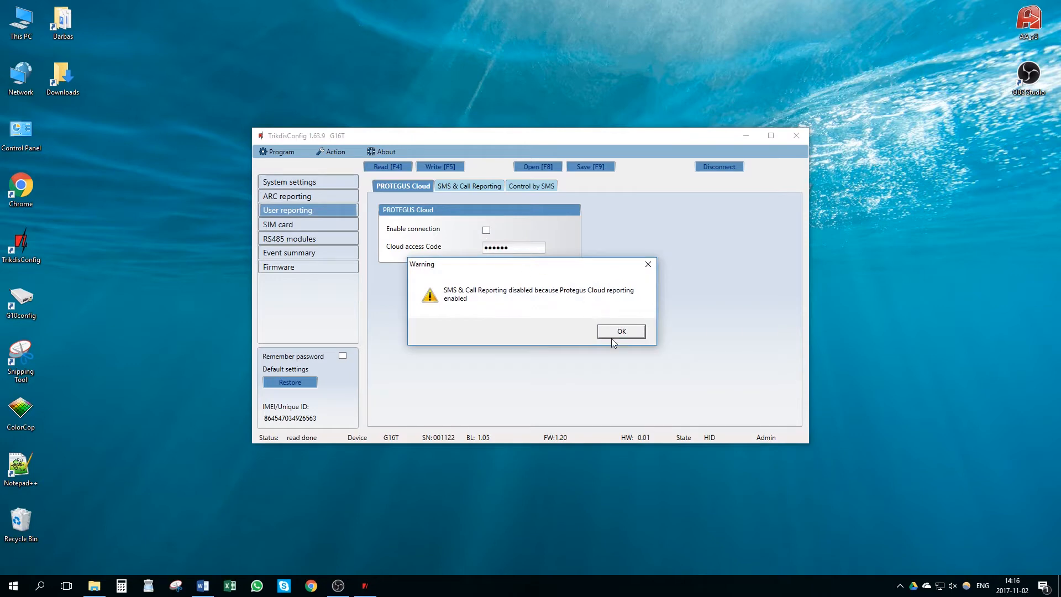
left_click(620, 331)
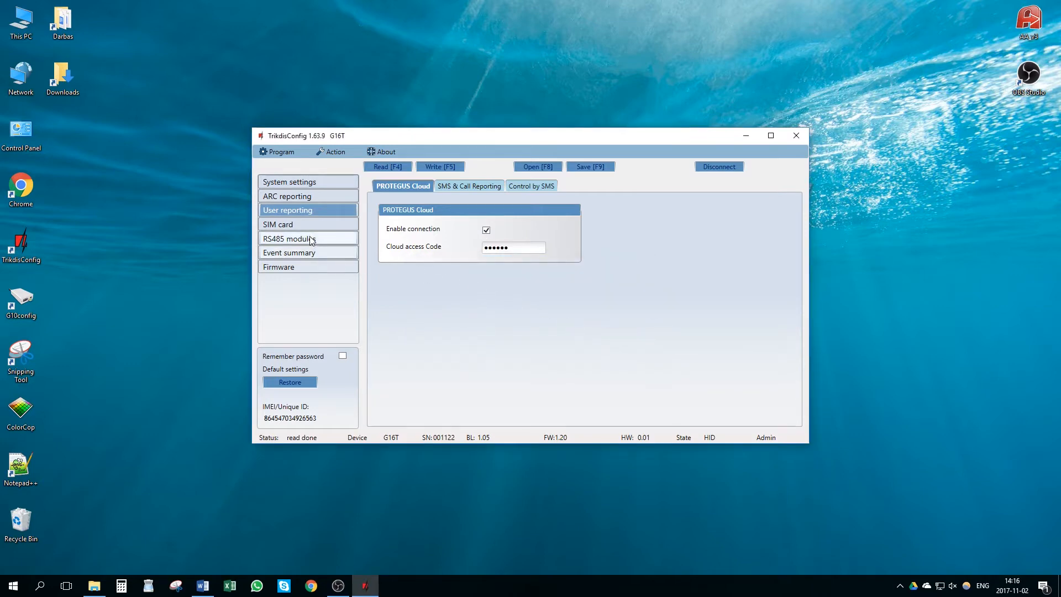
Step: Enter the SIM card PIN and write the settings to the communicator
left_click(277, 224)
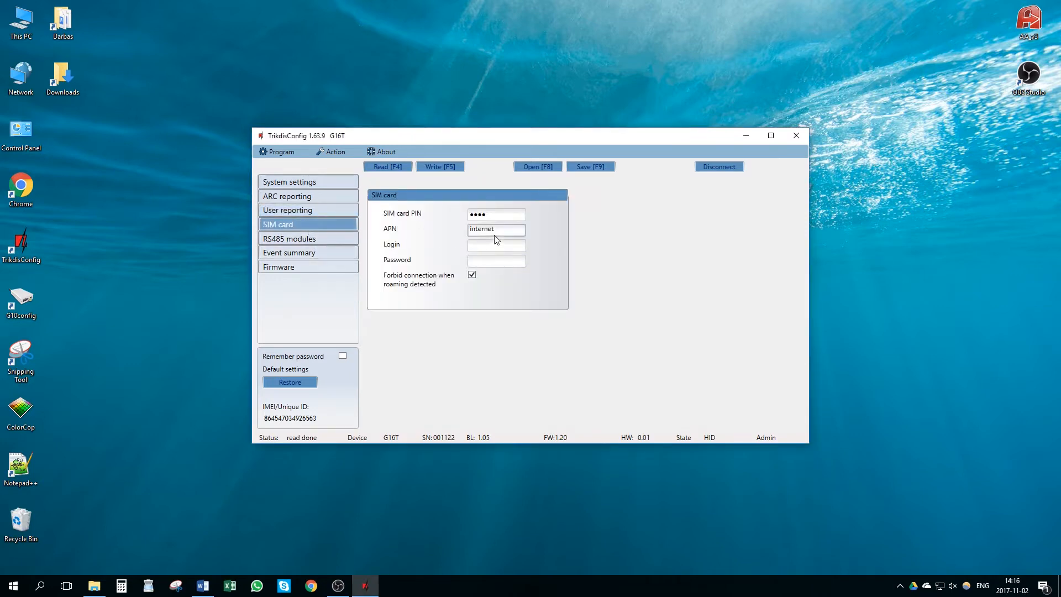
left_click(495, 215)
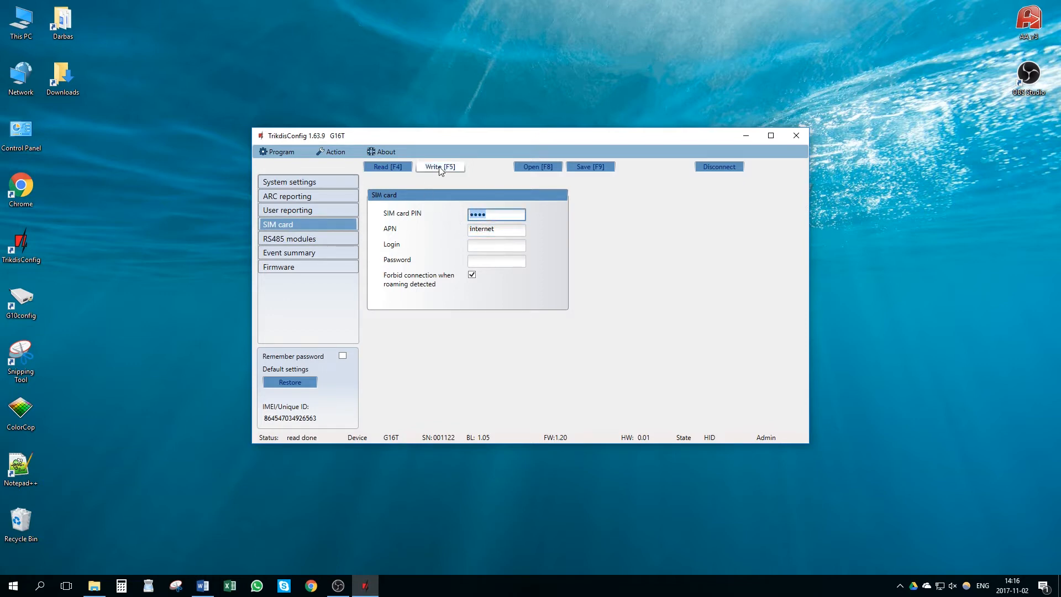
left_click(440, 166)
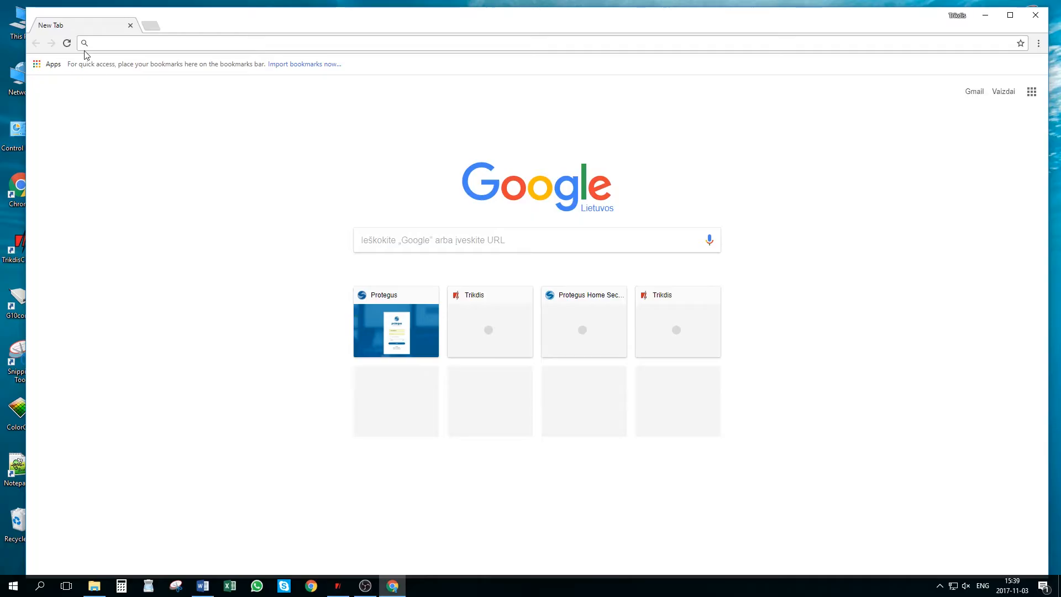
left_click(395, 331)
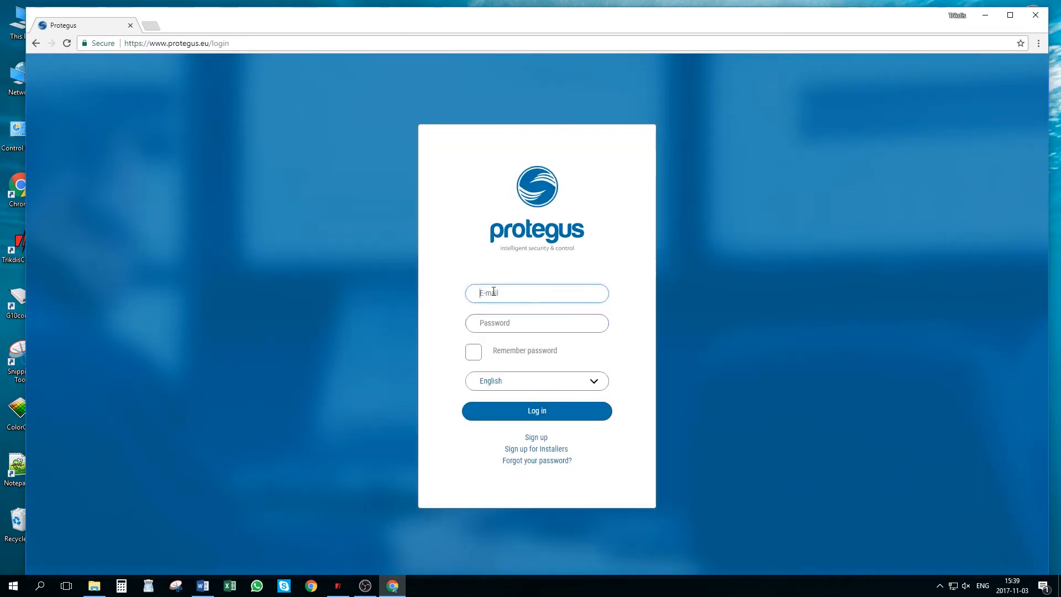
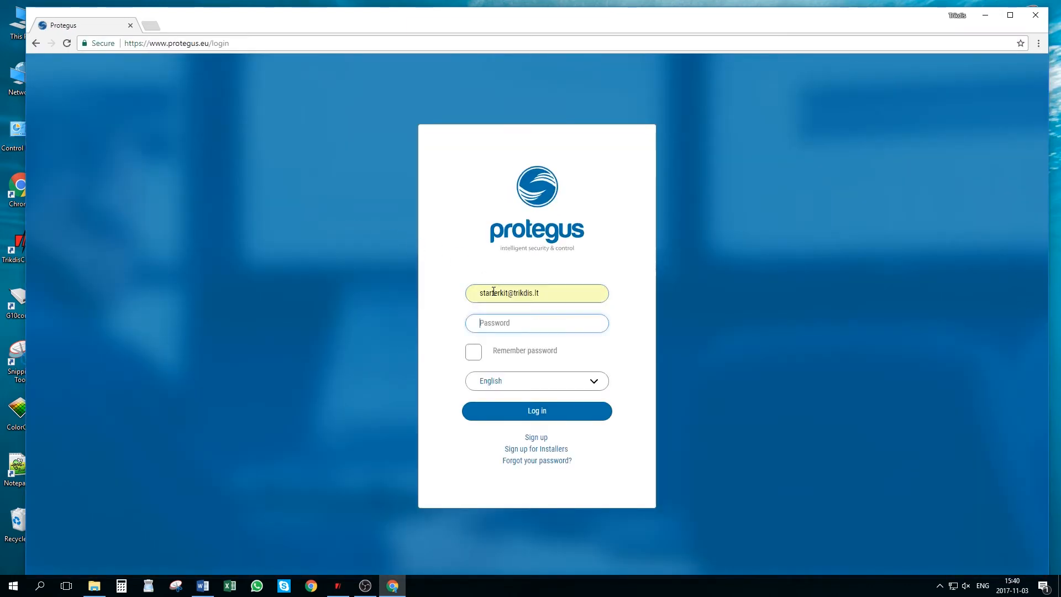
type("••••••")
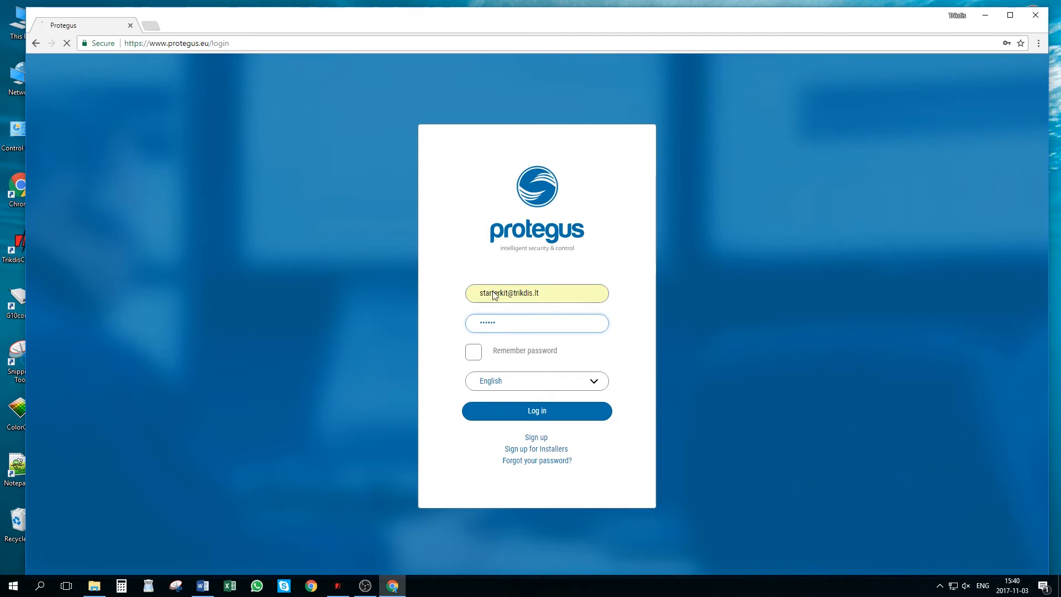
left_click(536, 411)
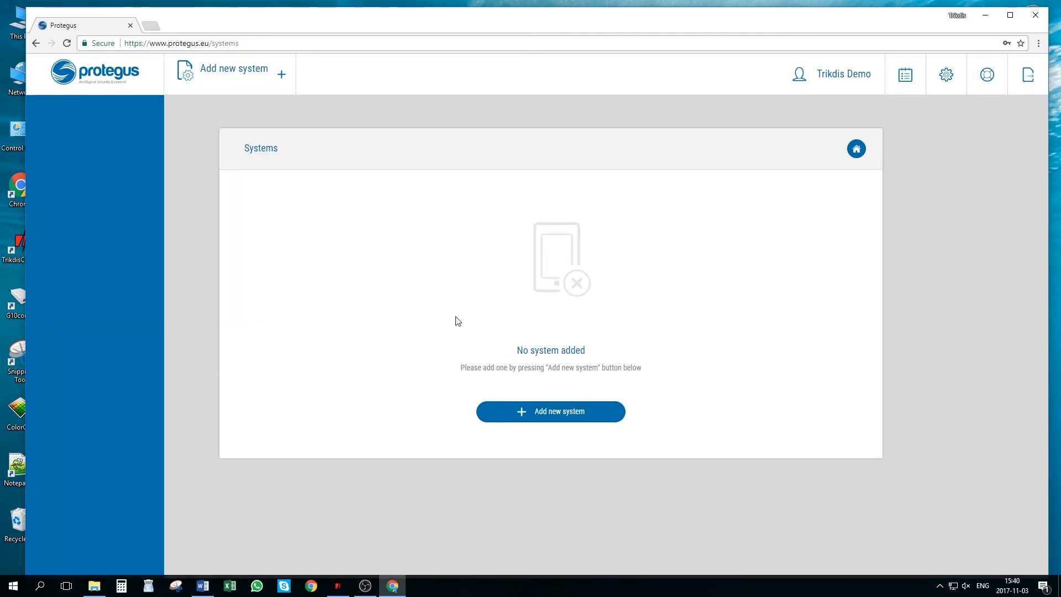
mouse_move(551, 410)
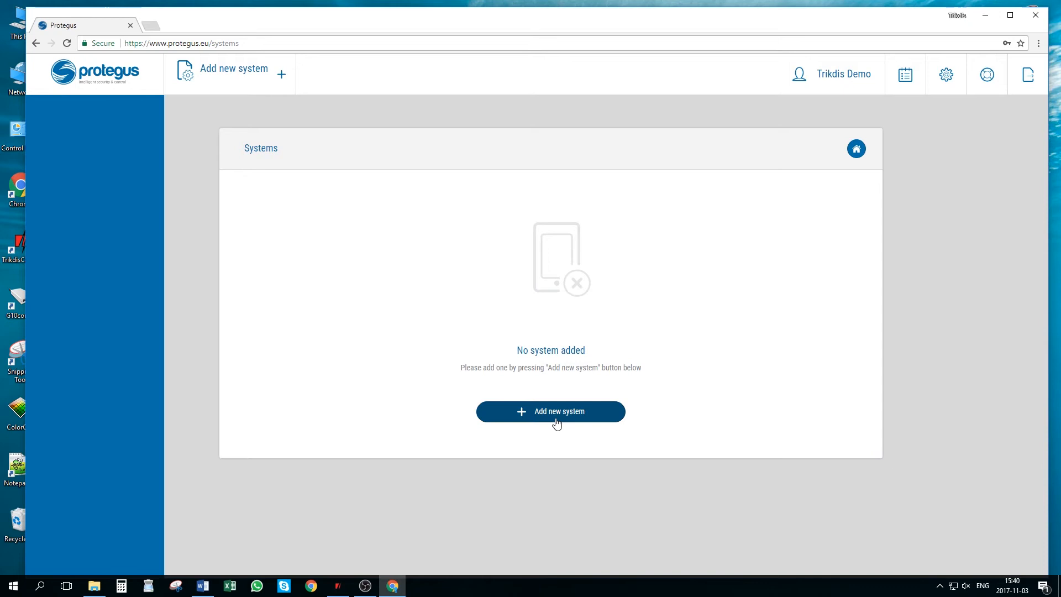
Step: Add the G16T as a new system by its Unique ID and confirm success
left_click(551, 411)
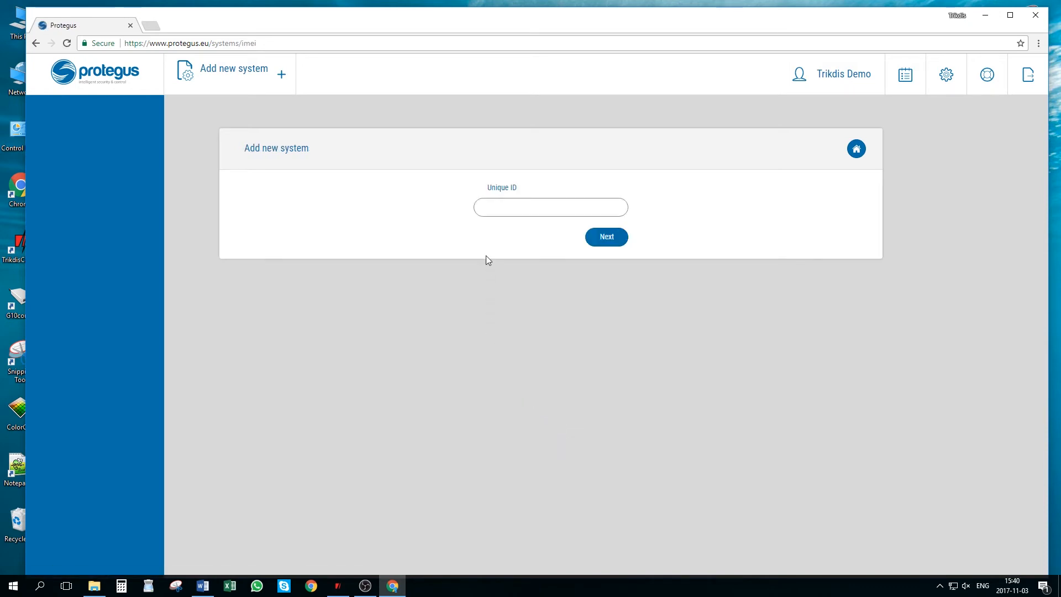
left_click(550, 207)
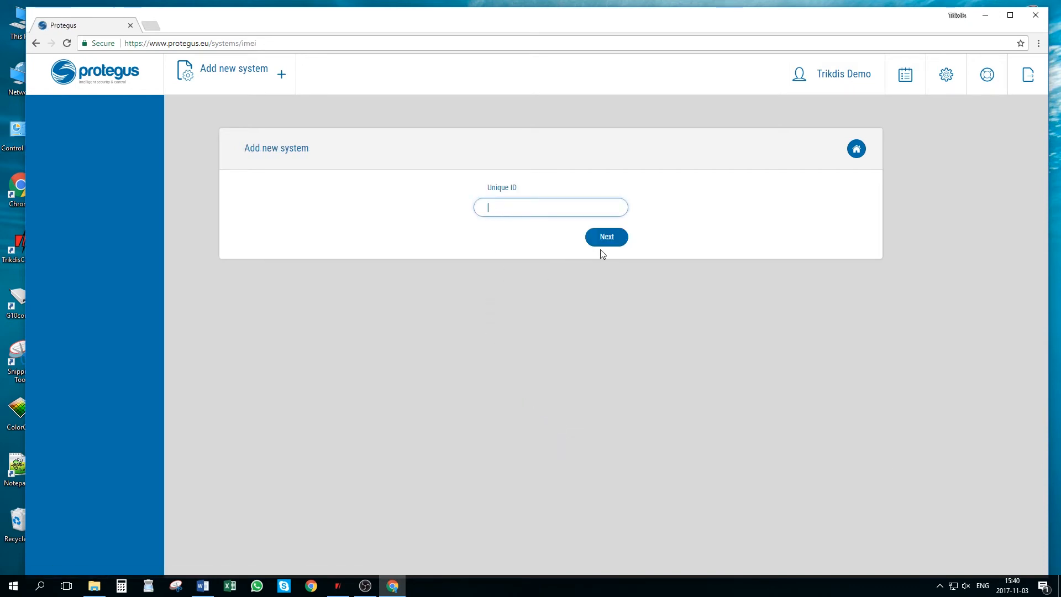
left_click(605, 237)
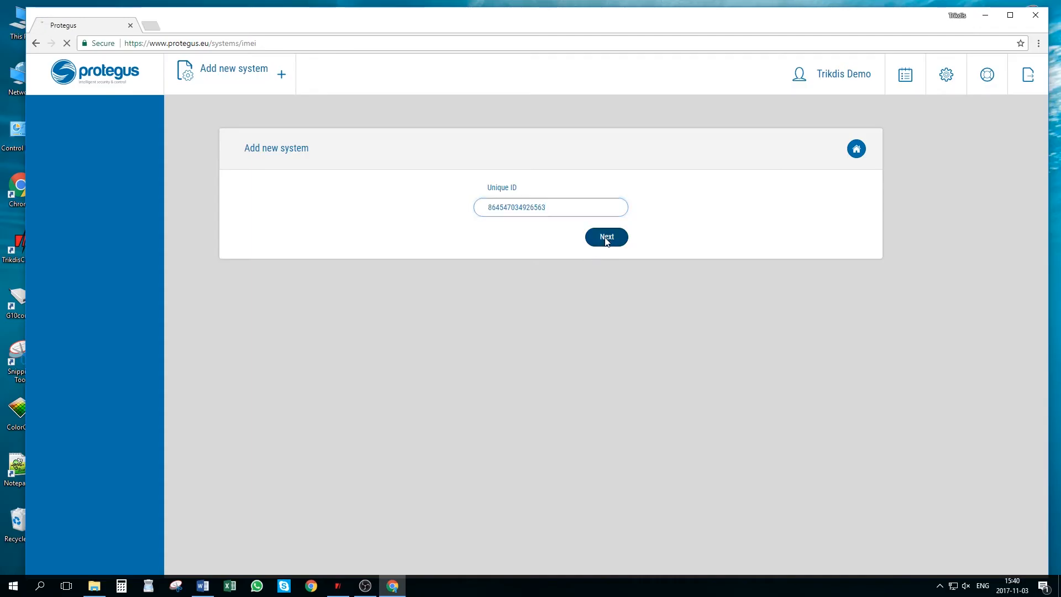
left_click(605, 237)
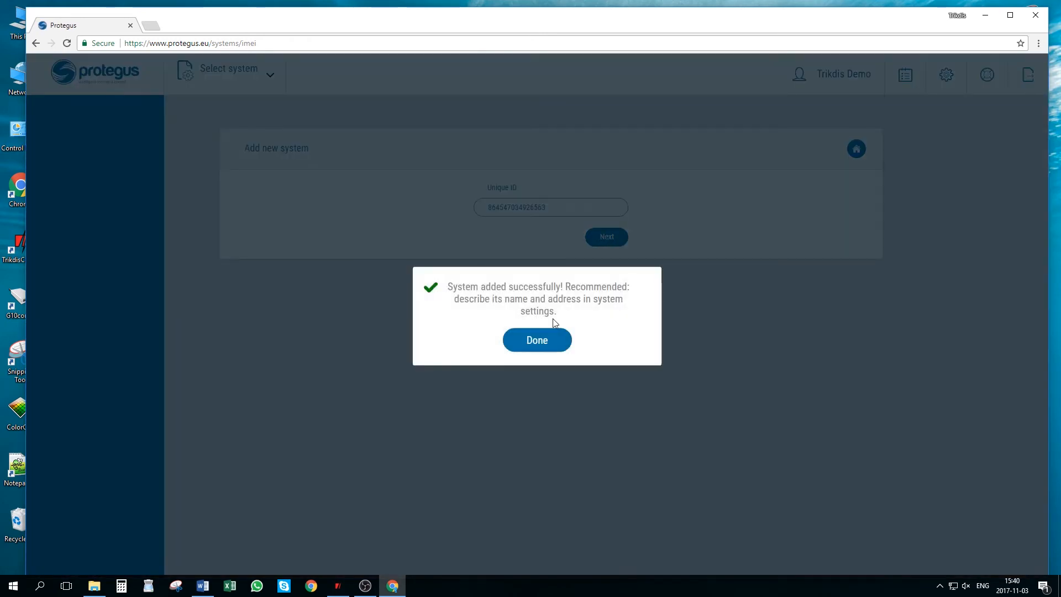
left_click(536, 340)
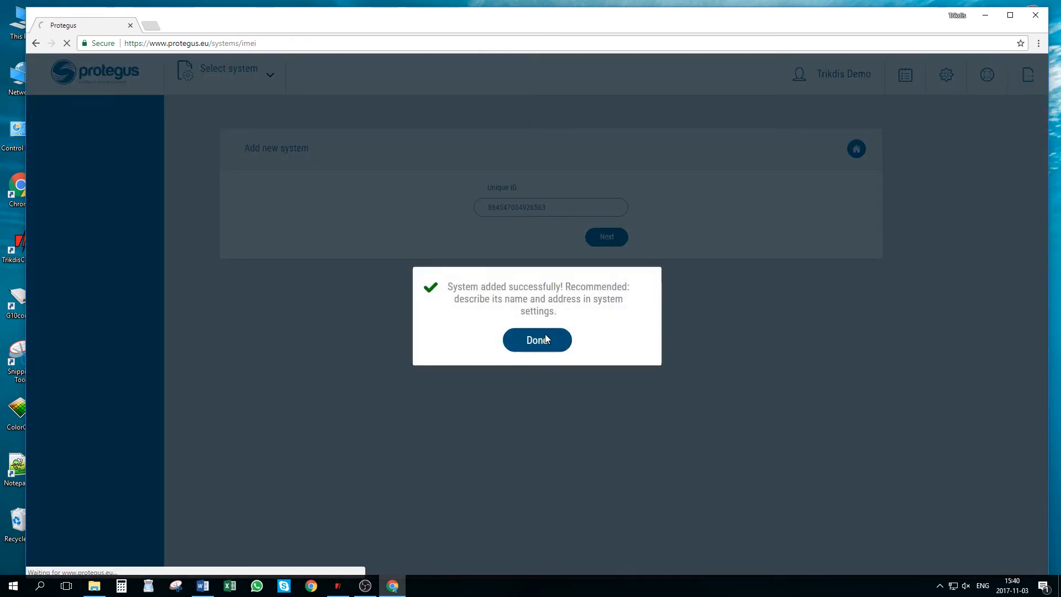
left_click(537, 340)
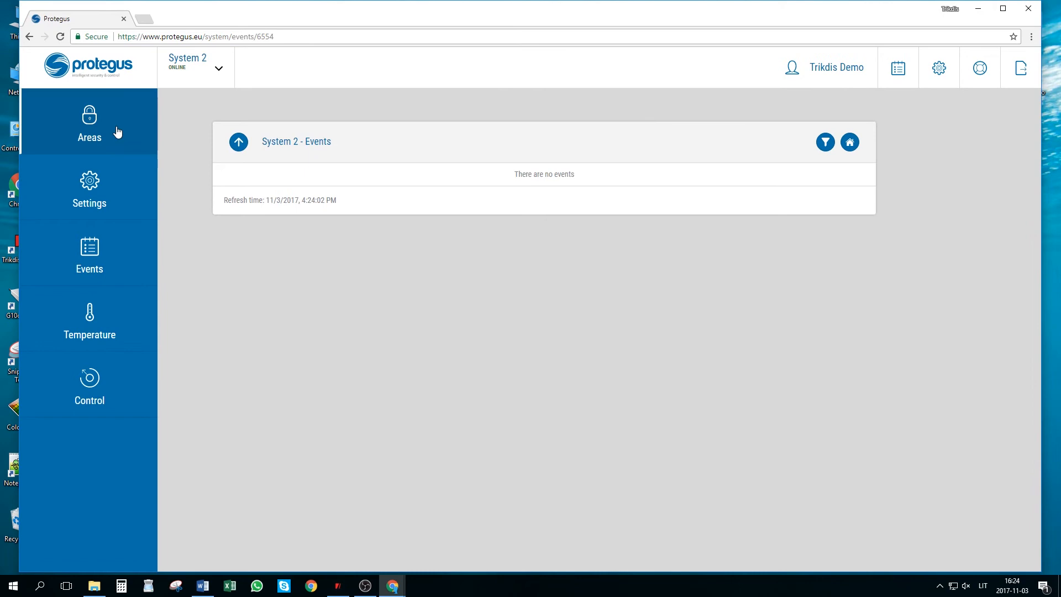
Step: Set the system to one area and save the Area 1 number
left_click(89, 125)
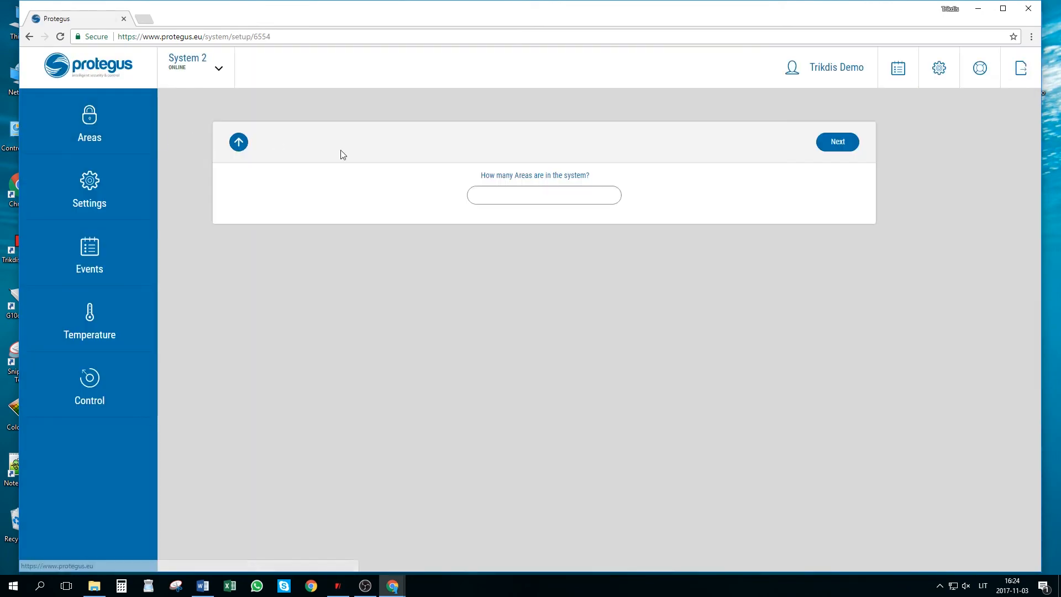
type("1")
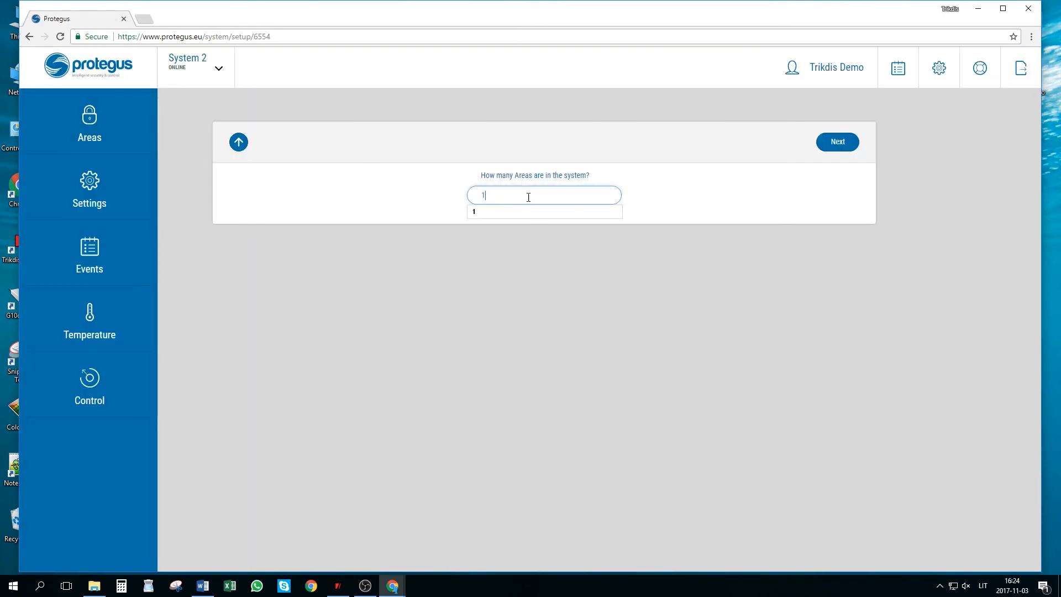
left_click(837, 141)
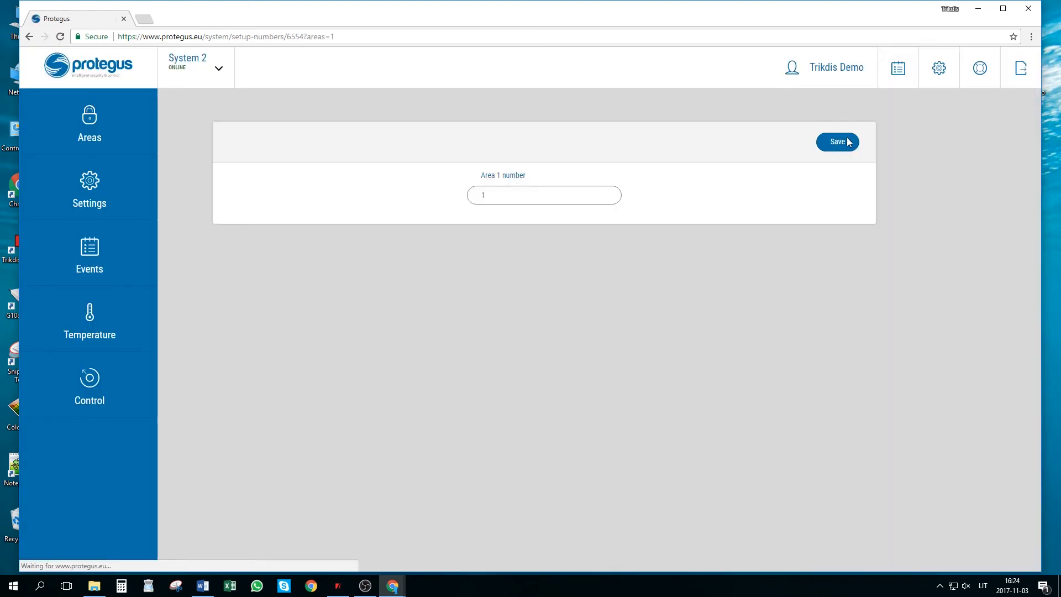
left_click(837, 142)
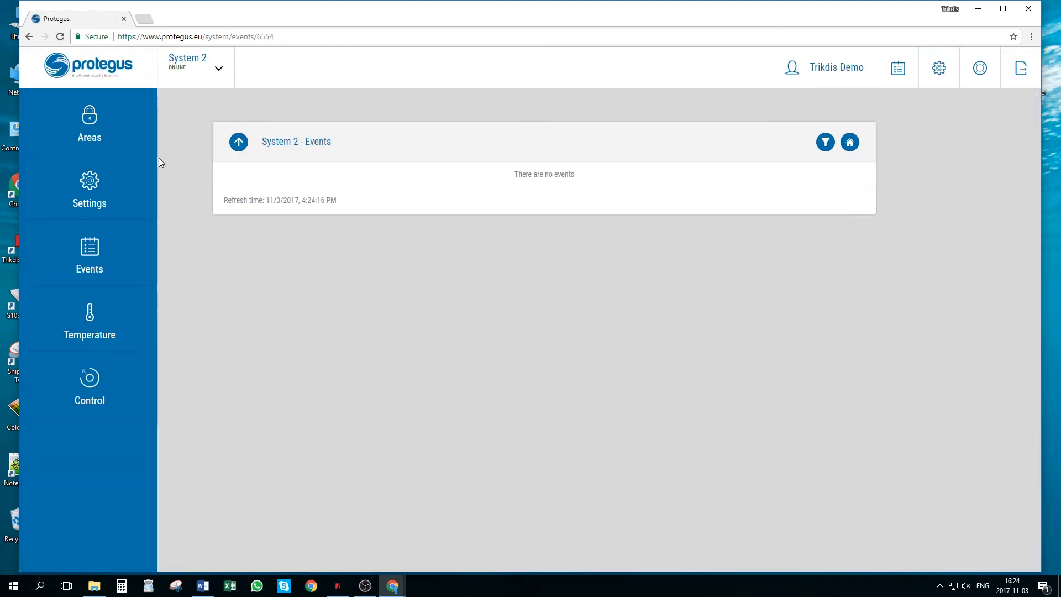
Step: Enable Arm/Disarm with PGM 1 for Area 1, save, and view events
left_click(90, 123)
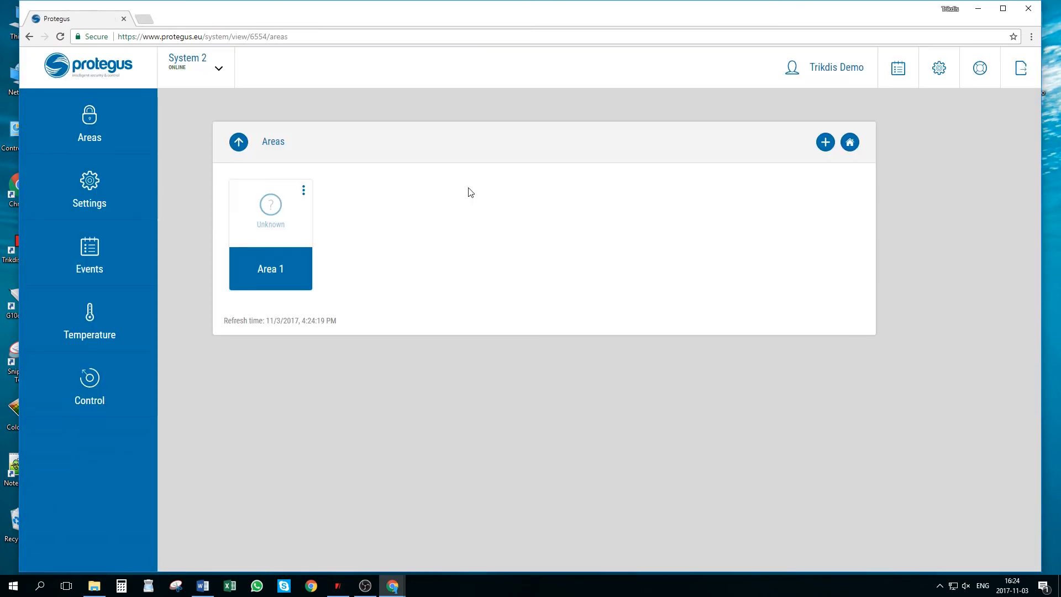
left_click(88, 188)
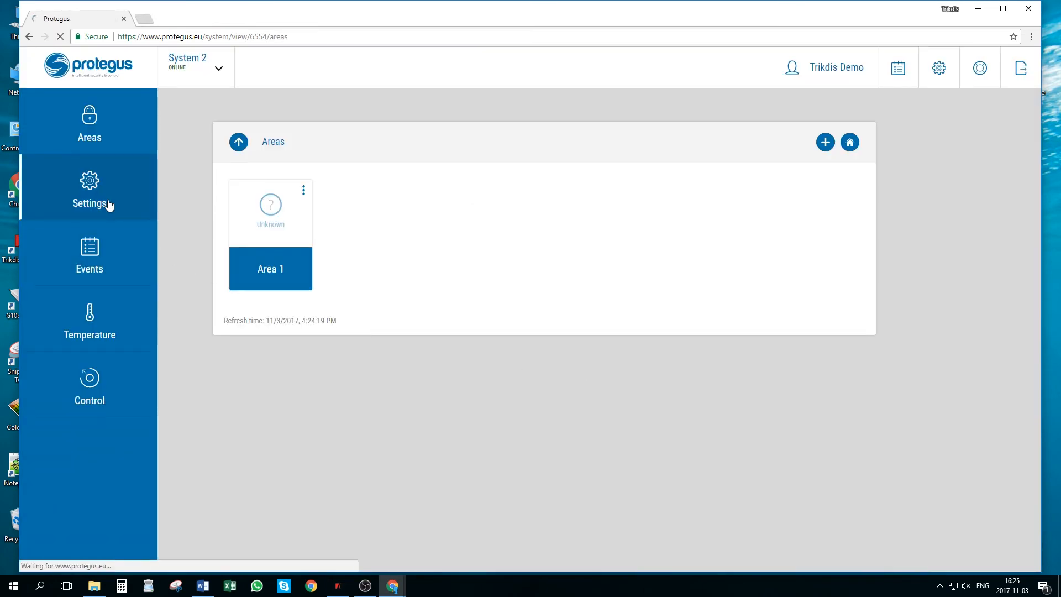
left_click(90, 189)
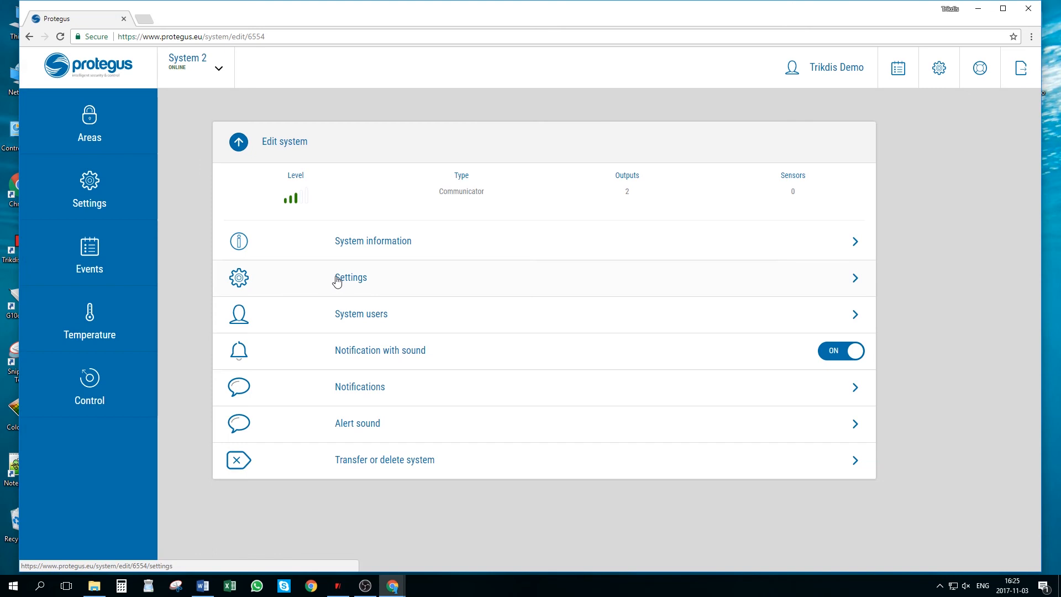
left_click(350, 278)
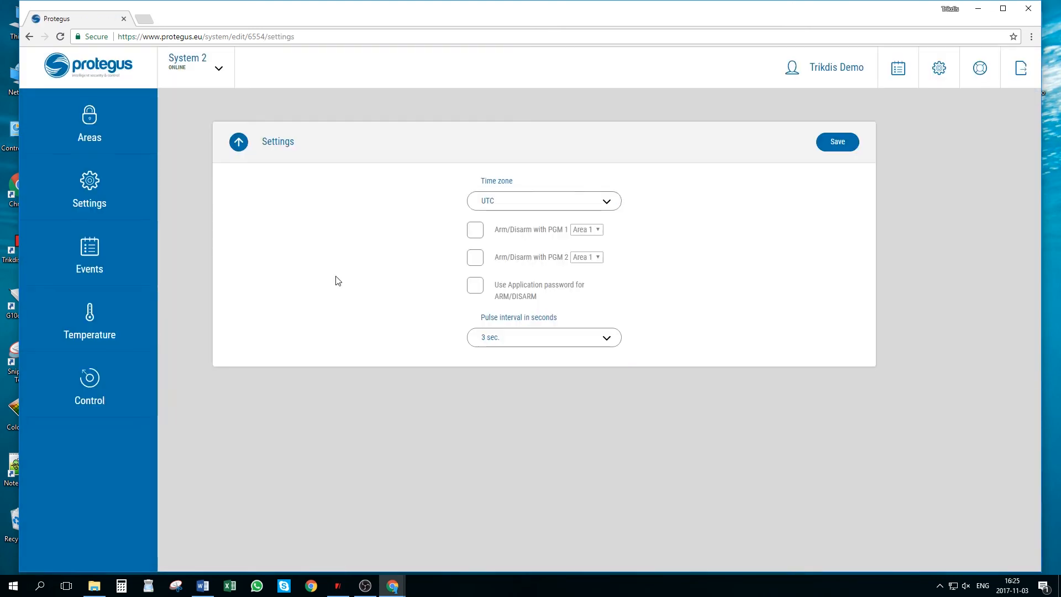
left_click(474, 230)
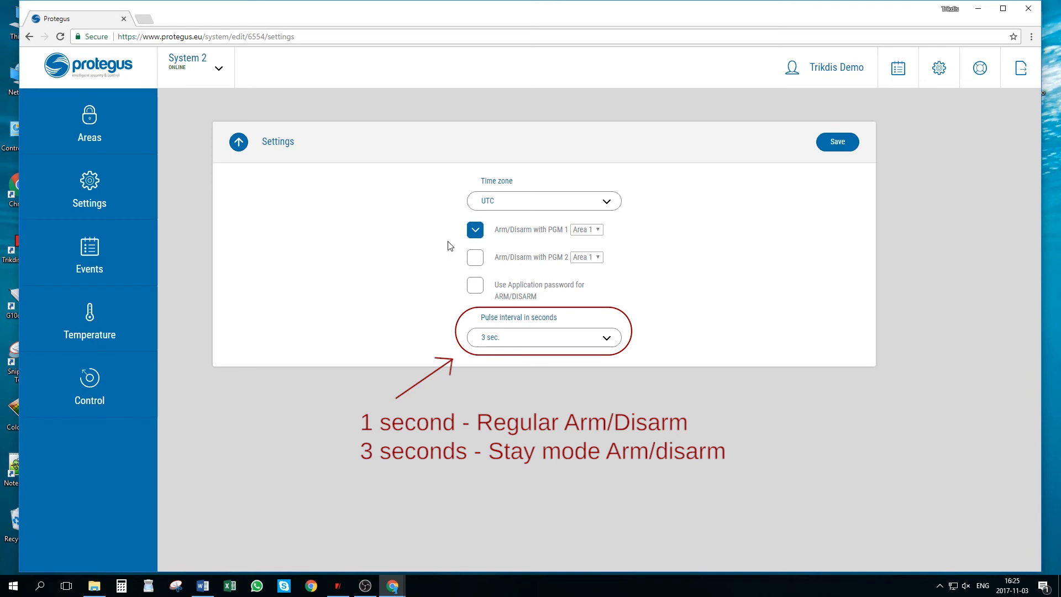
left_click(837, 142)
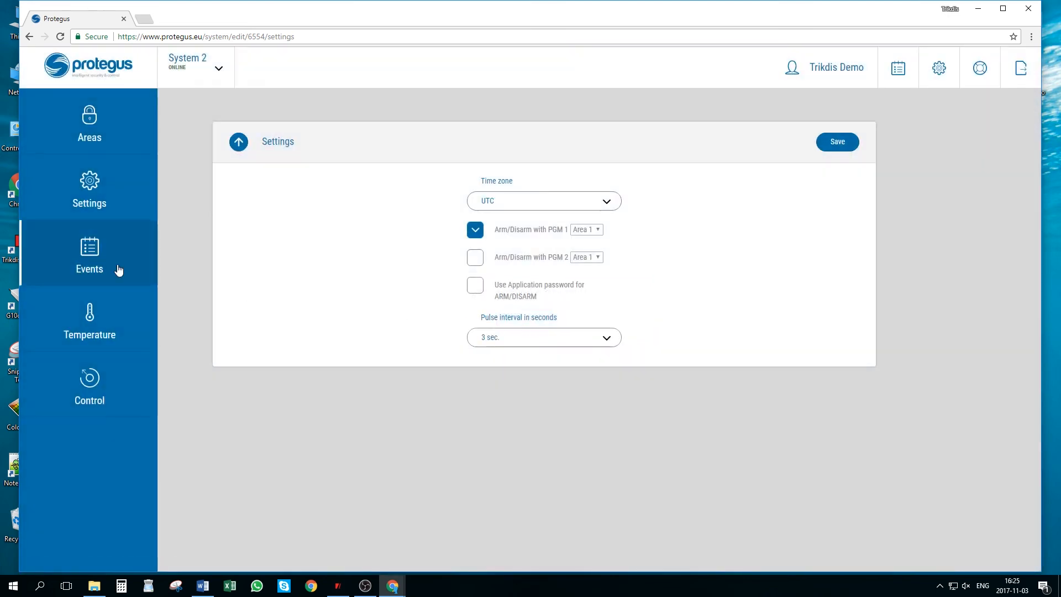
left_click(88, 253)
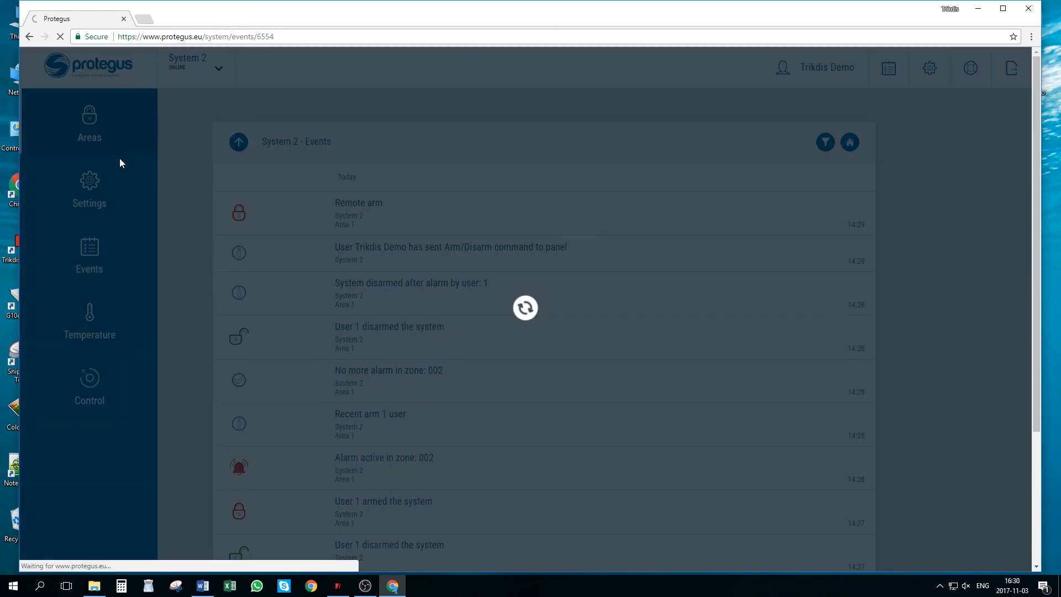
Step: Arm Area 1 and dismiss the status changing notice
left_click(88, 122)
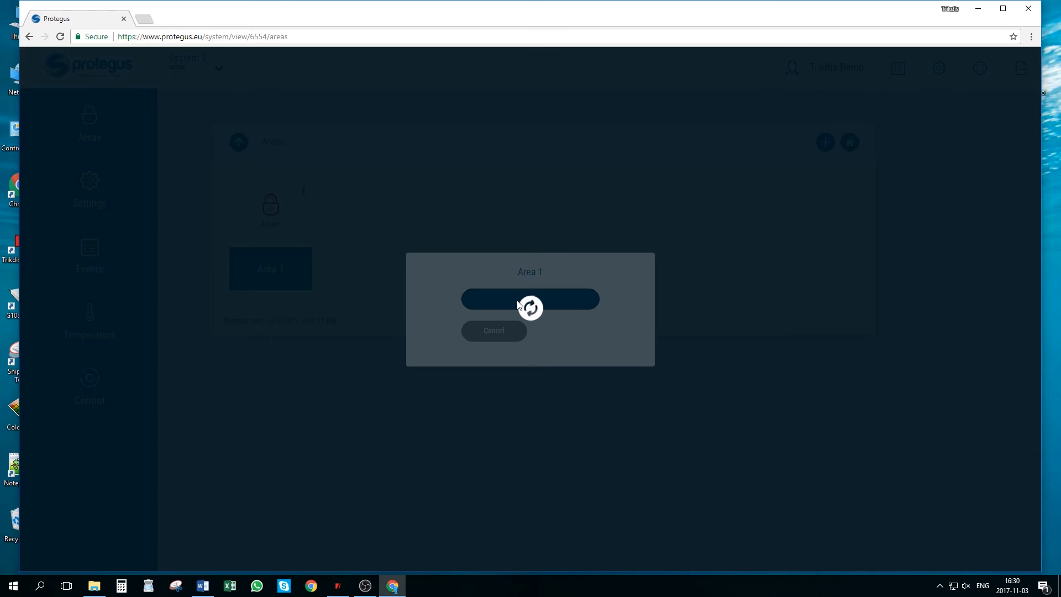
mouse_move(483, 308)
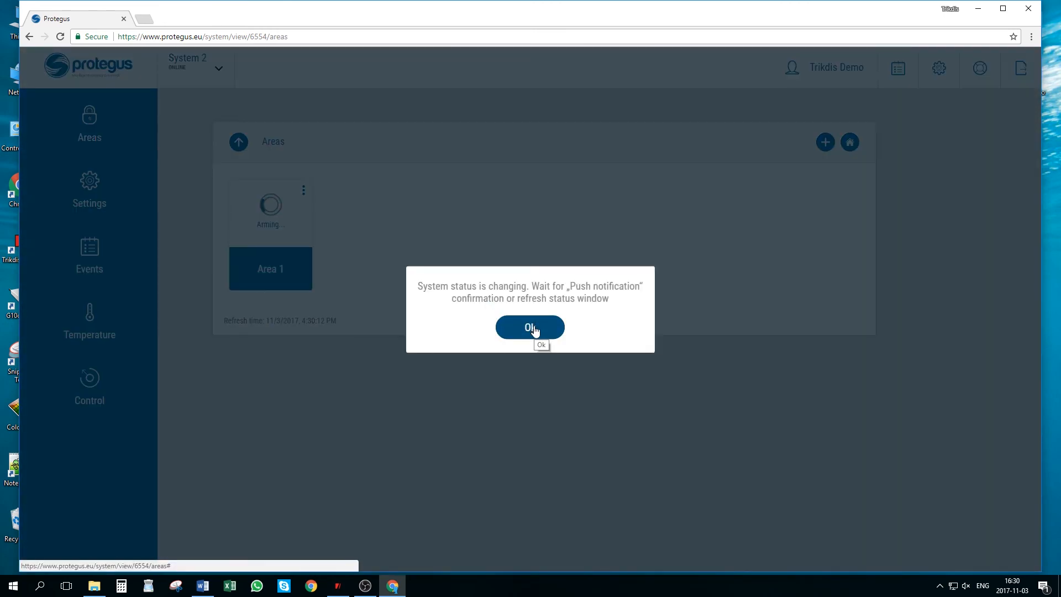
left_click(530, 328)
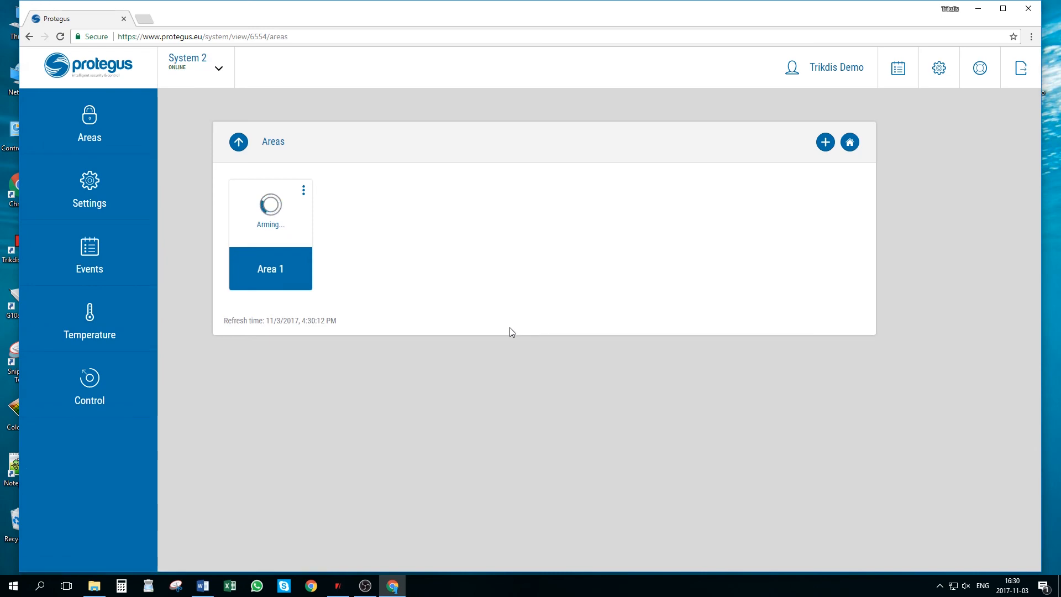